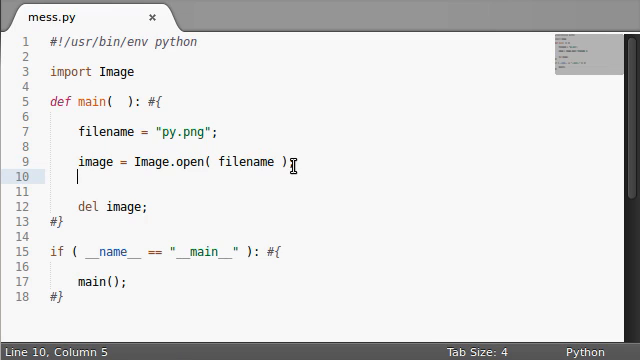
Add `print image.size` after Image.open and run the script, outputting (280, 280).
text(print image.)
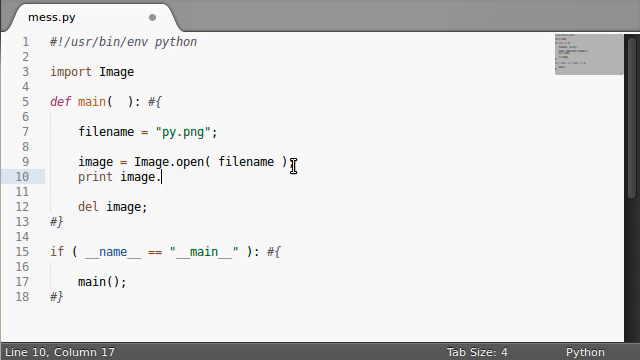
text(size)
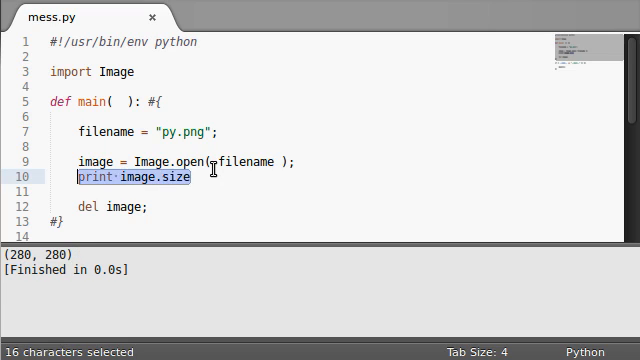
Write `size = width, height = image.size;` and `print width;`, then run to output 280.
text(size =)
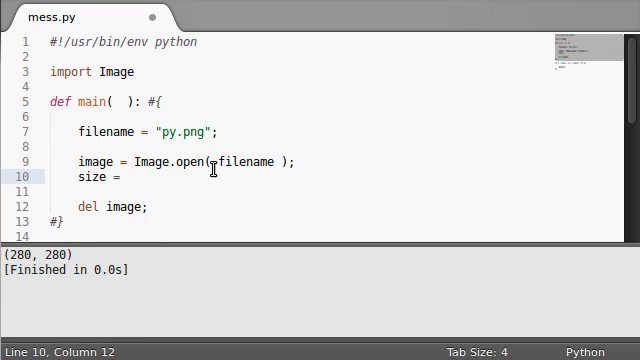
text(width, heig)
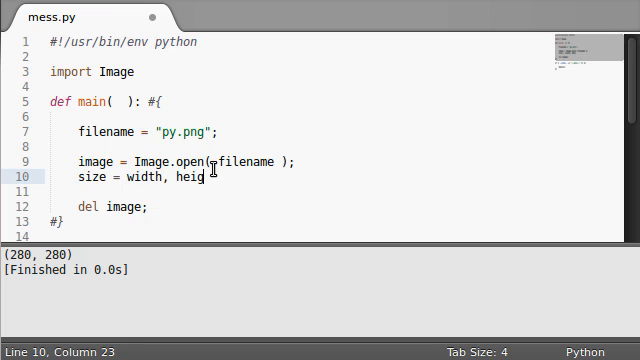
text(ht = image.size;)
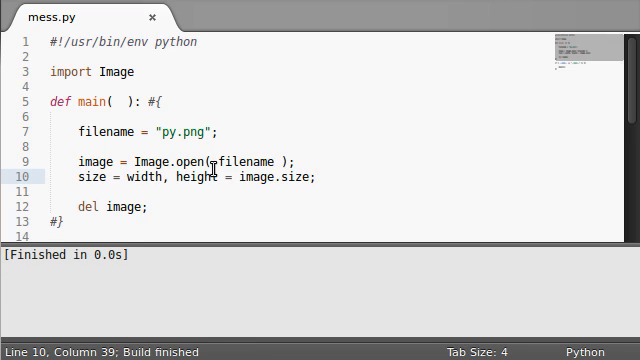
text(print width;)
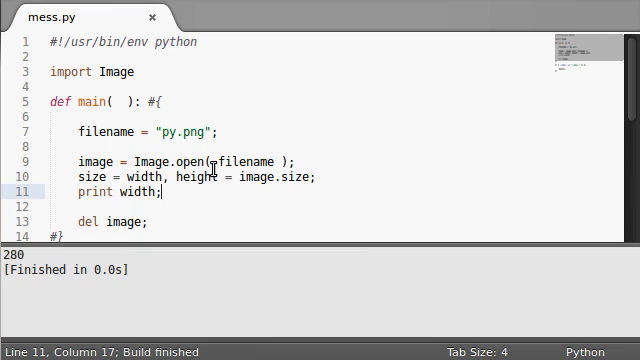
Try an image.size[0] index print, then remove the test prints and save mess.py.
text(image.size[)
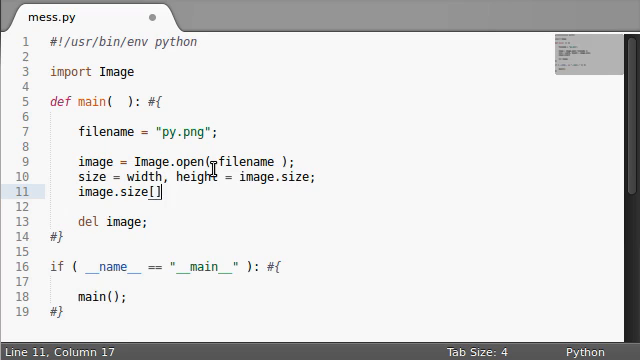
text(0)
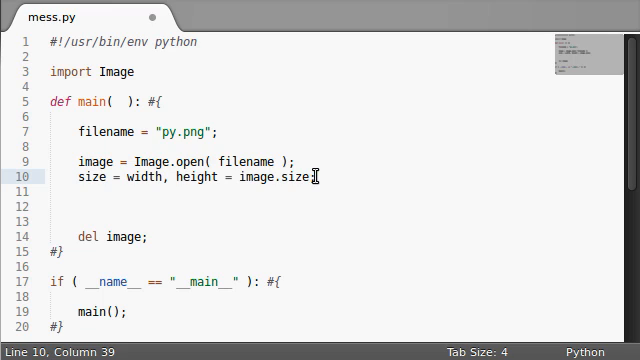
key(ctrl+s)
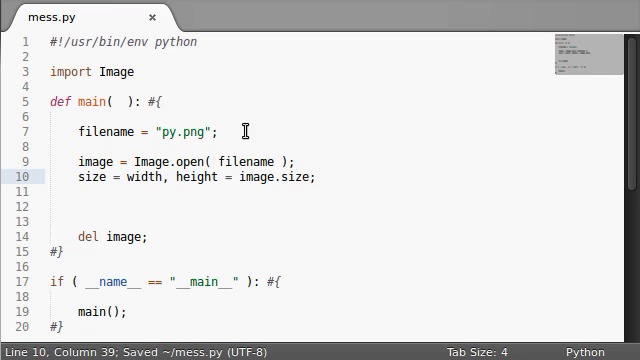